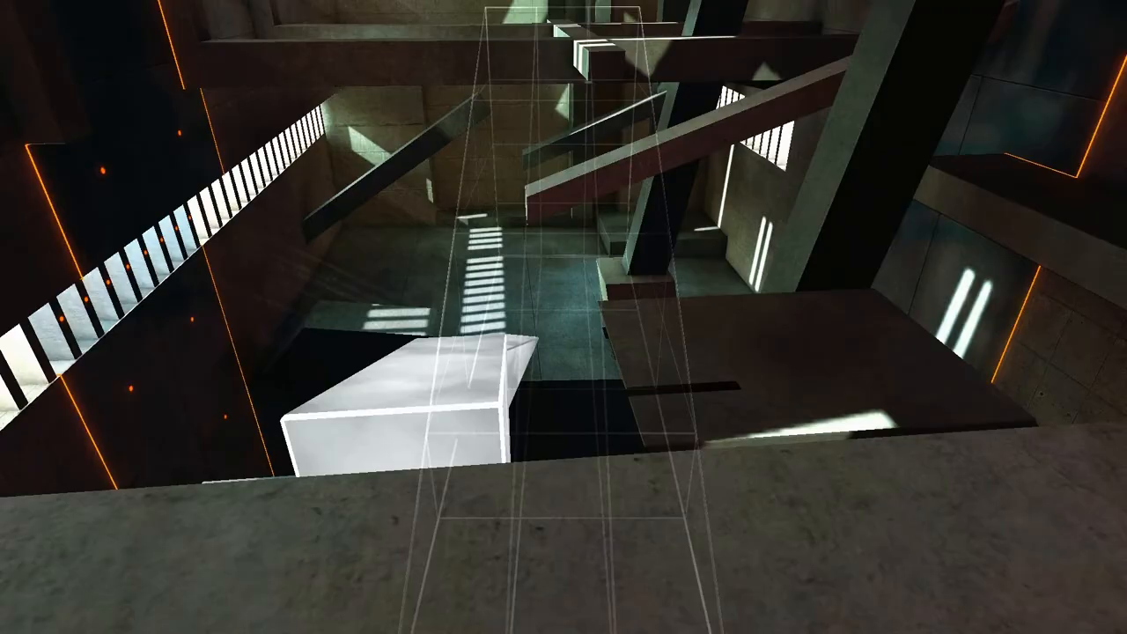
pyautogui.moveTo(564, 317)
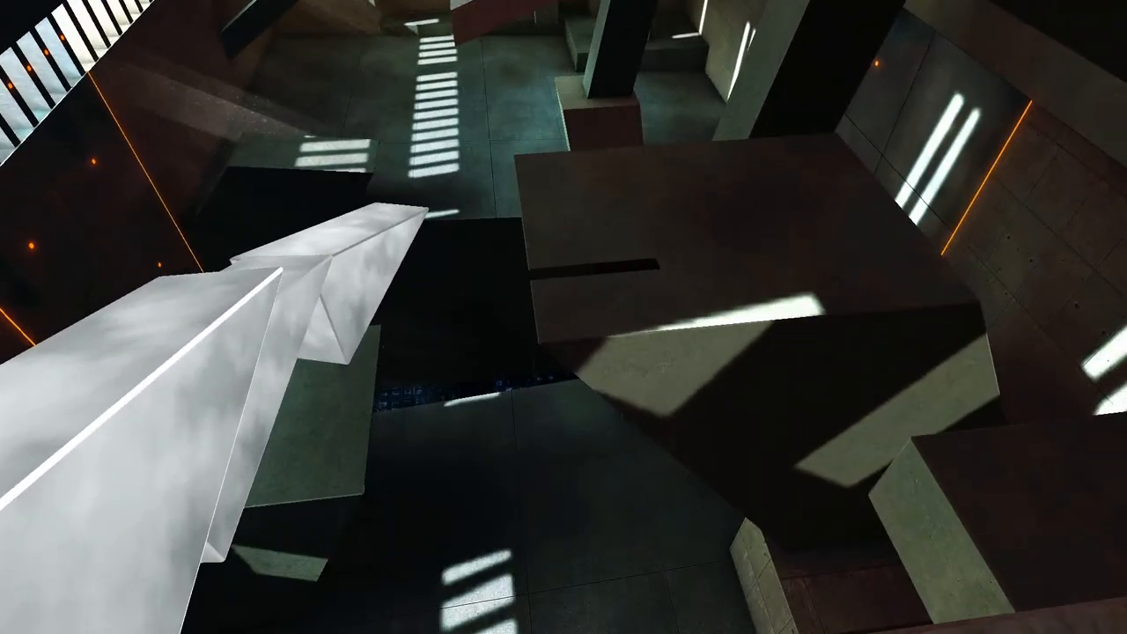
pyautogui.moveTo(564, 317)
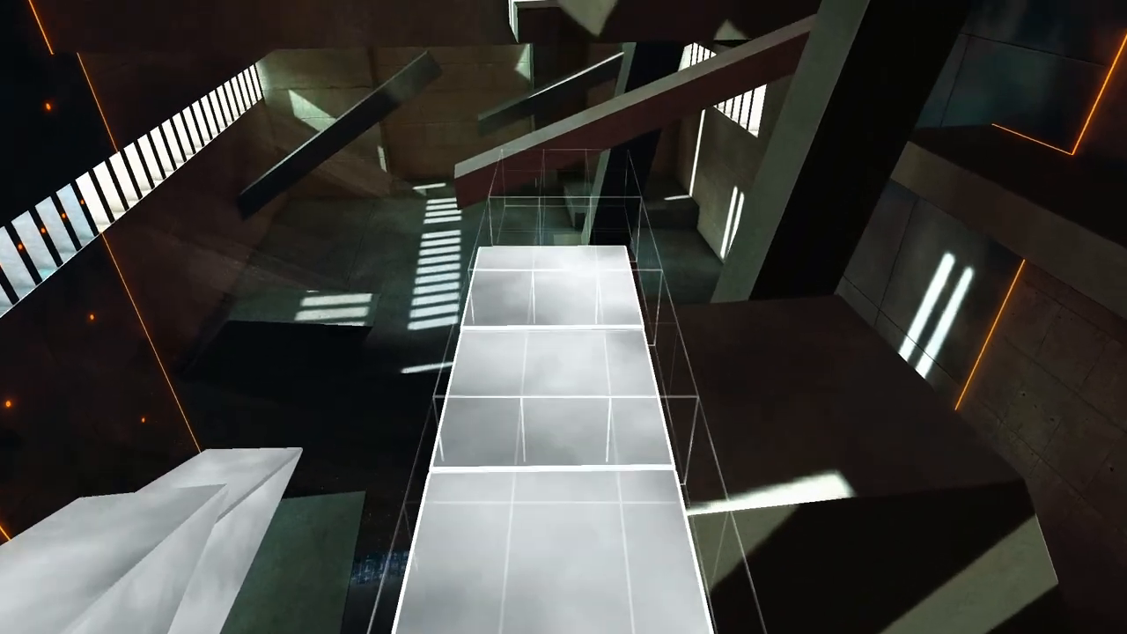
pyautogui.moveTo(564, 317)
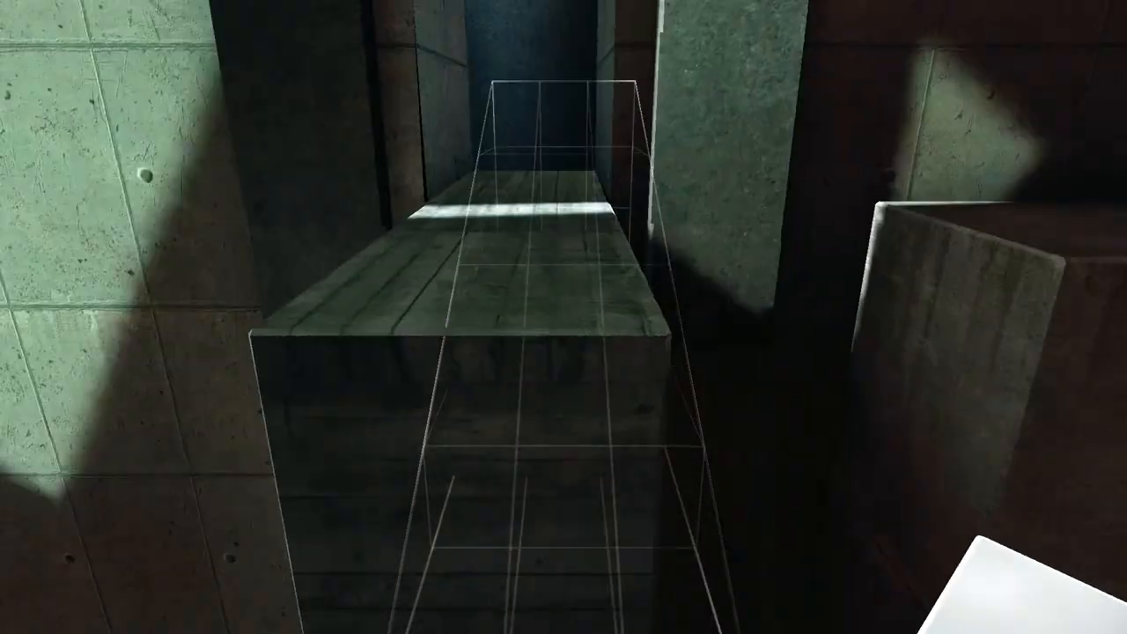
pyautogui.moveTo(563, 317)
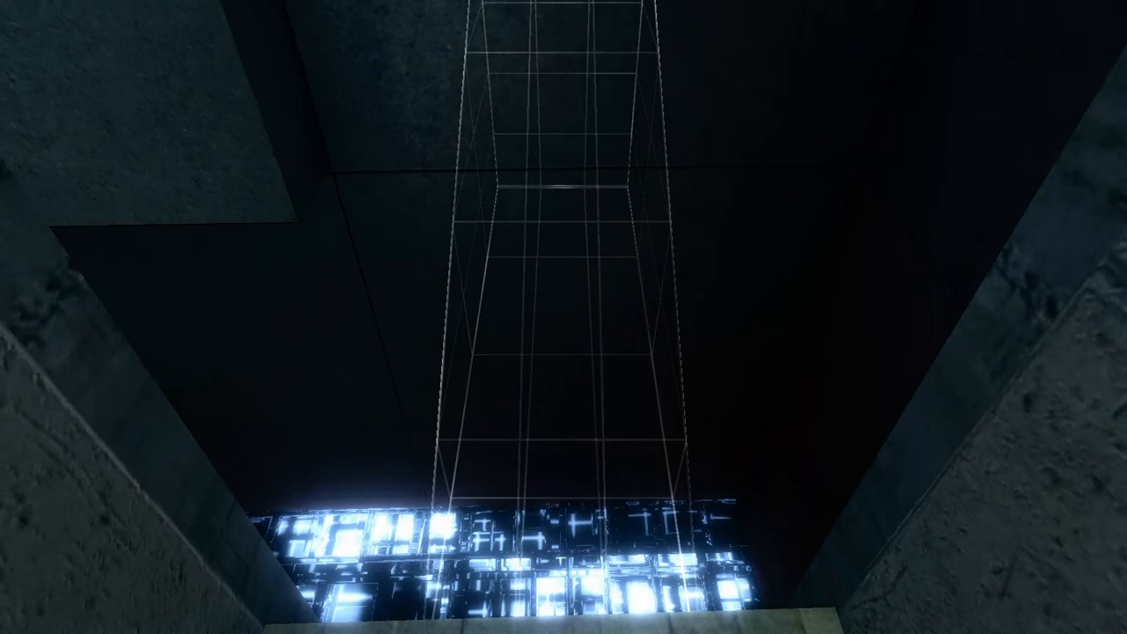
pyautogui.moveTo(564, 317)
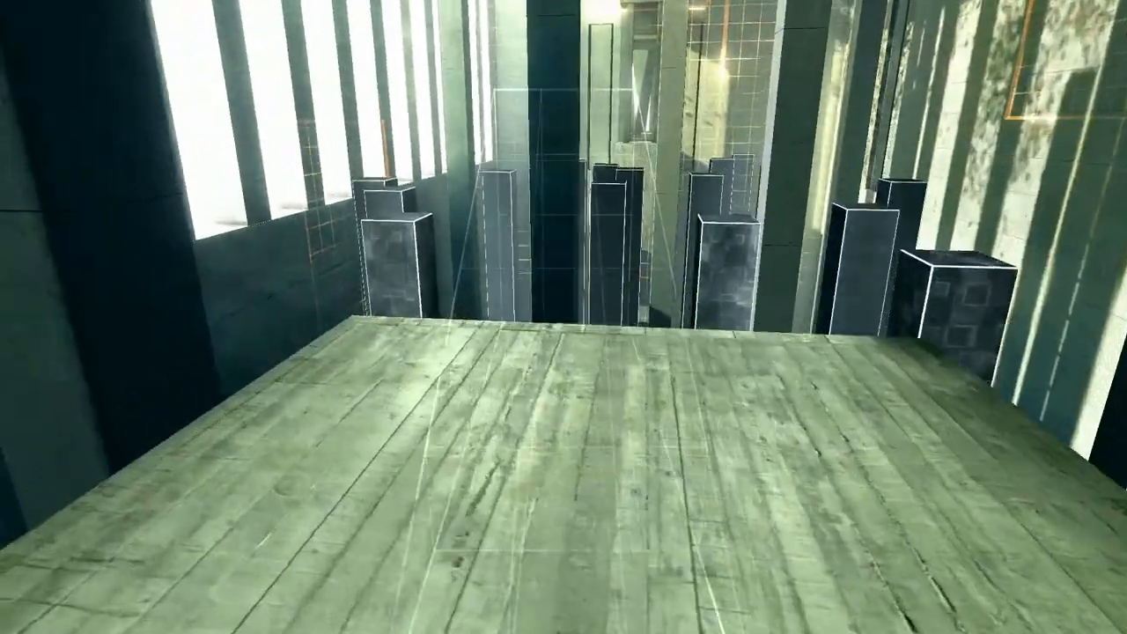
pyautogui.moveTo(563, 318)
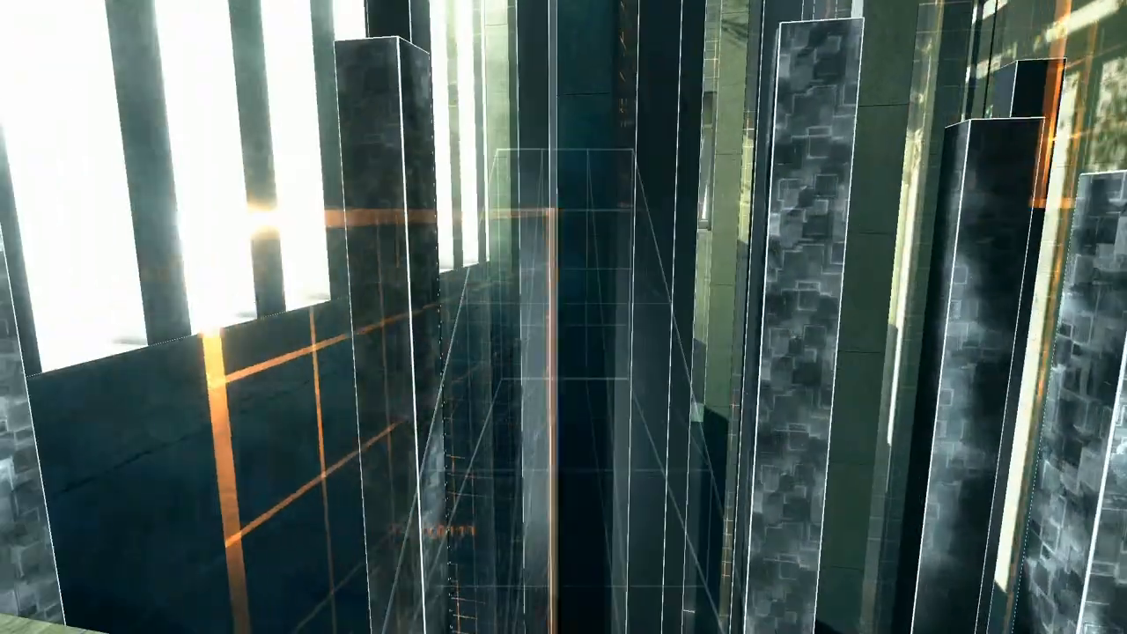
pyautogui.moveTo(564, 317)
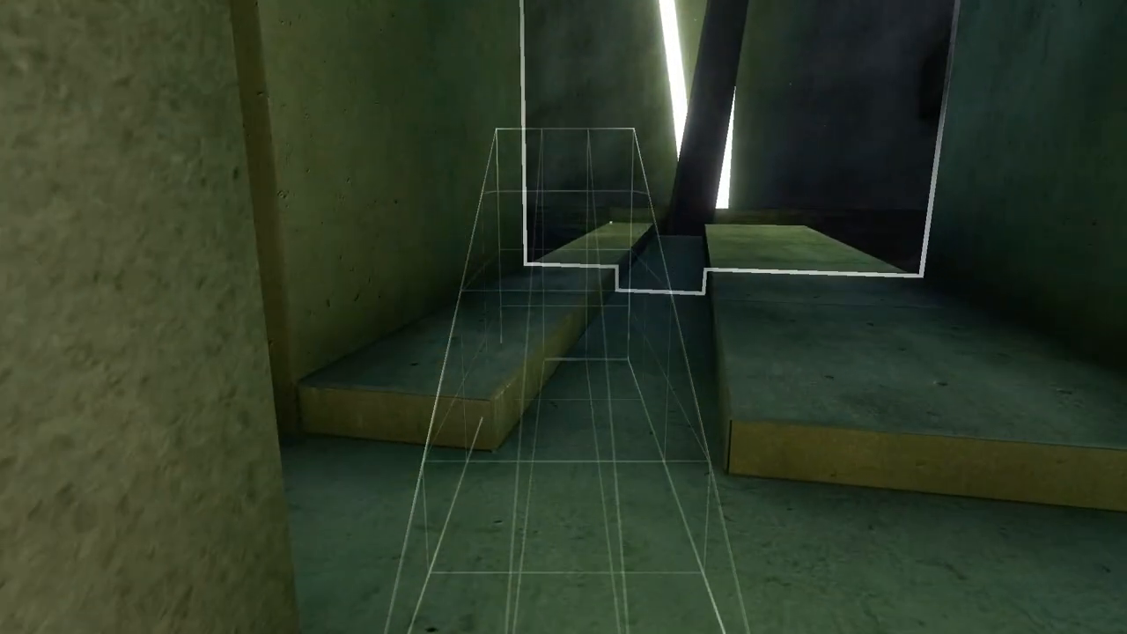
pyautogui.moveTo(563, 317)
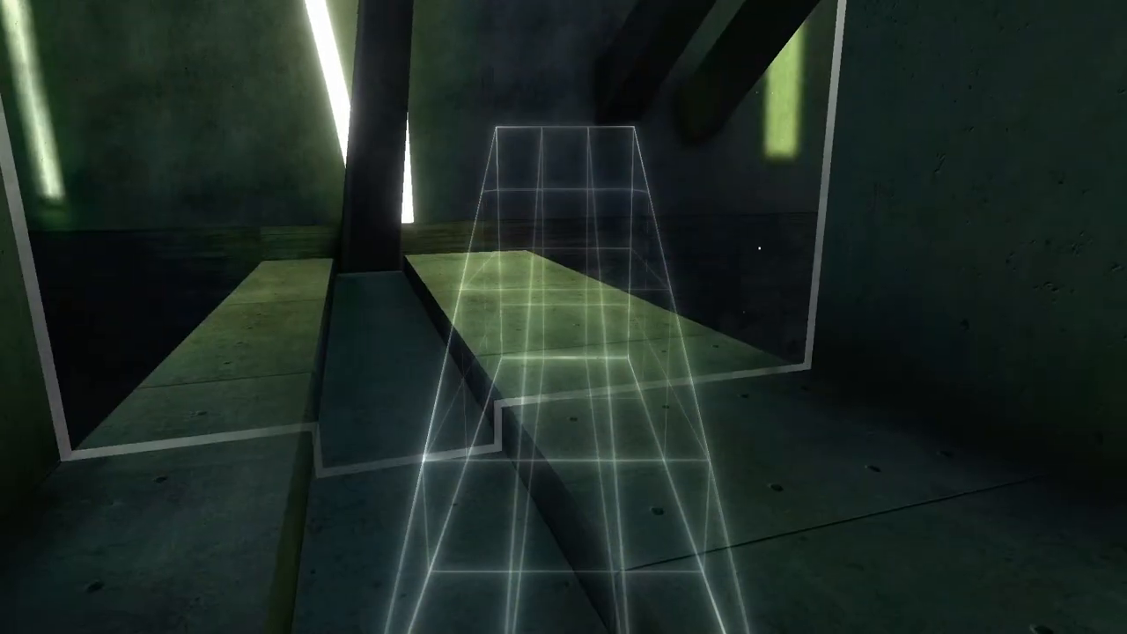
pyautogui.moveTo(564, 317)
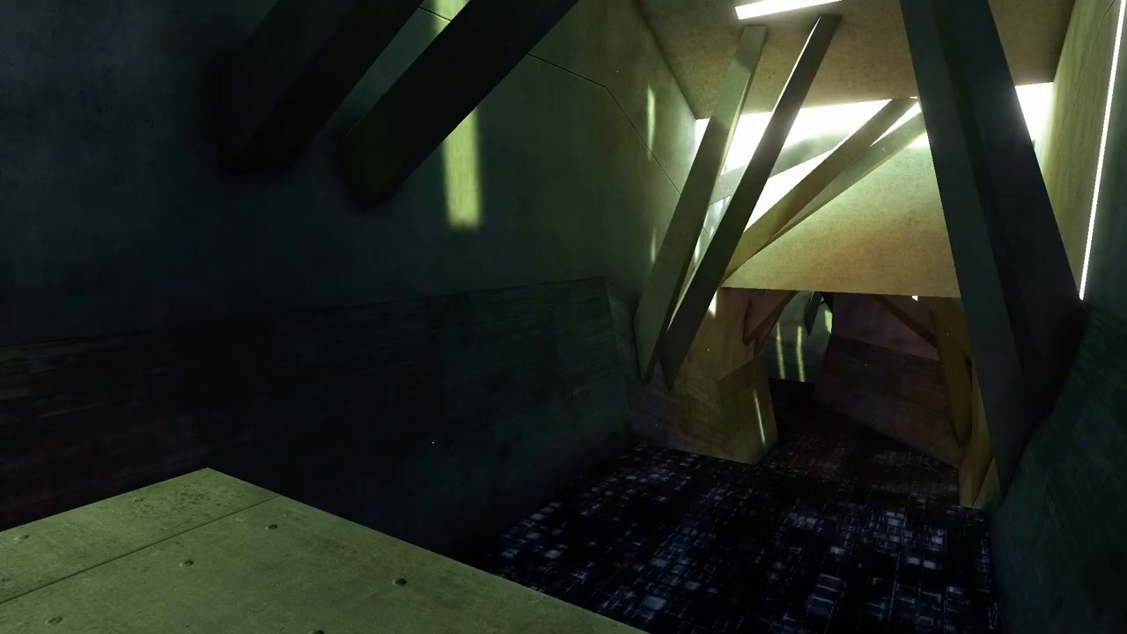
pyautogui.moveTo(563, 317)
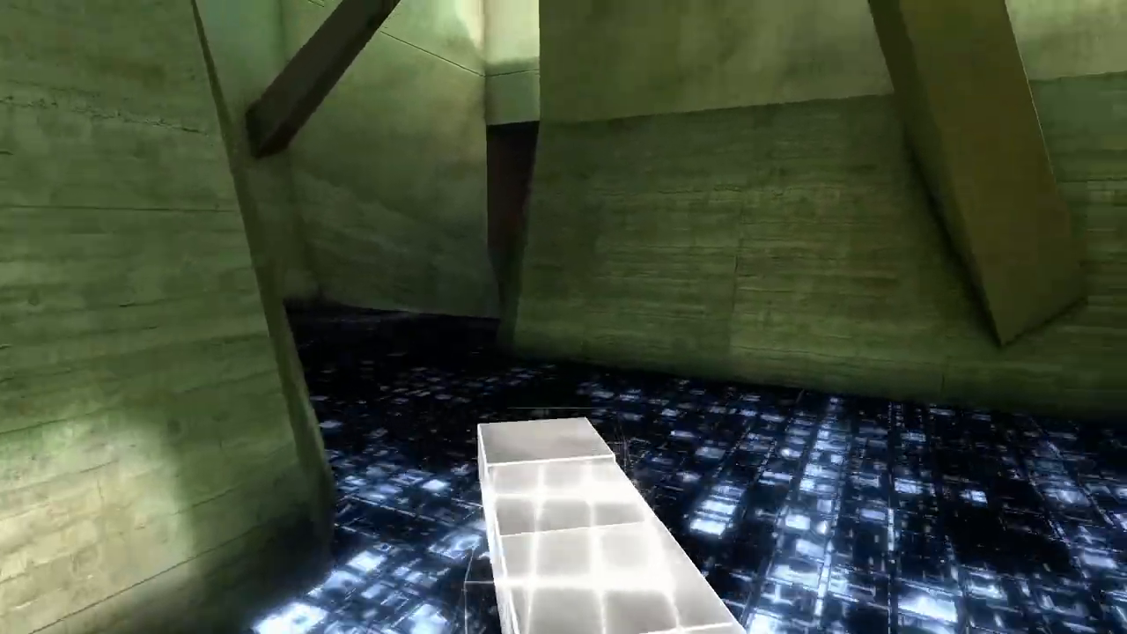
pyautogui.moveTo(564, 317)
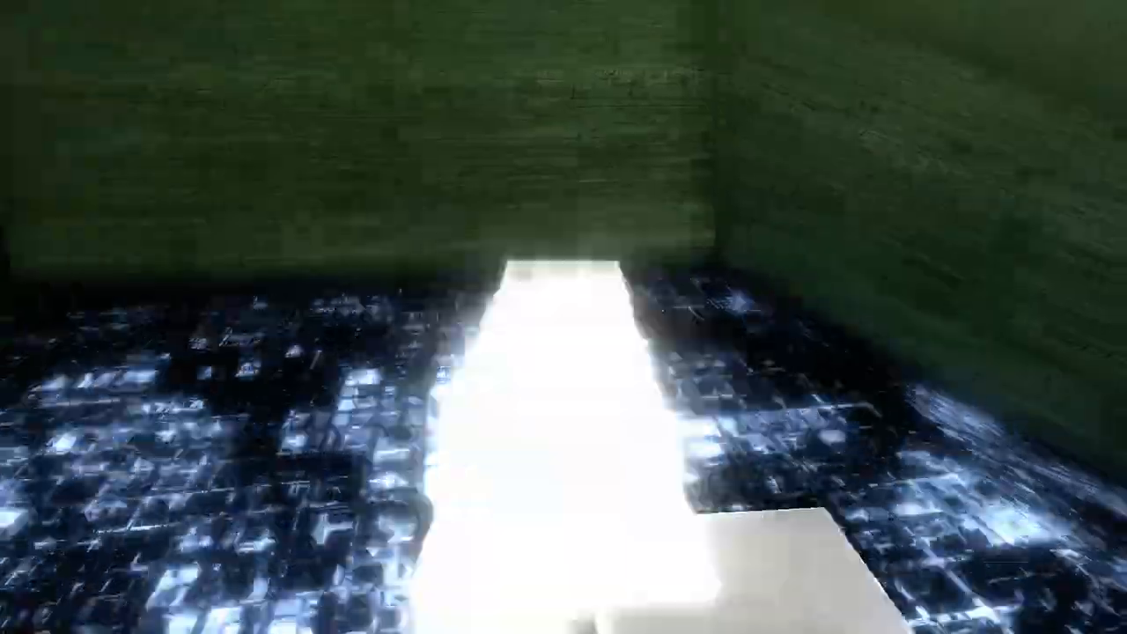
pyautogui.moveTo(564, 317)
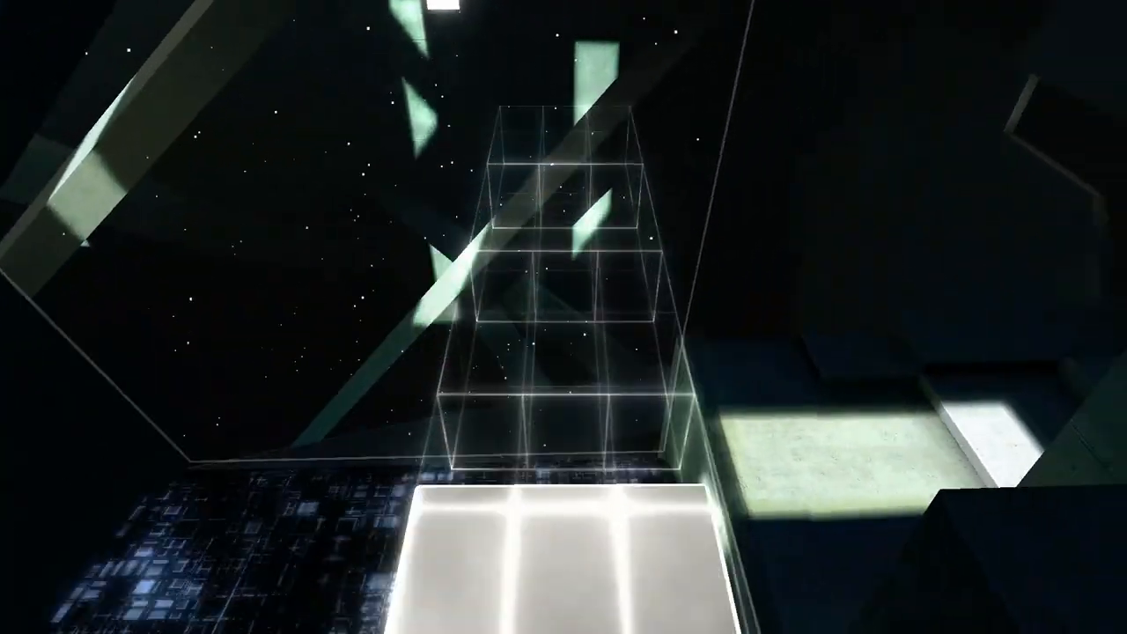
pyautogui.moveTo(564, 317)
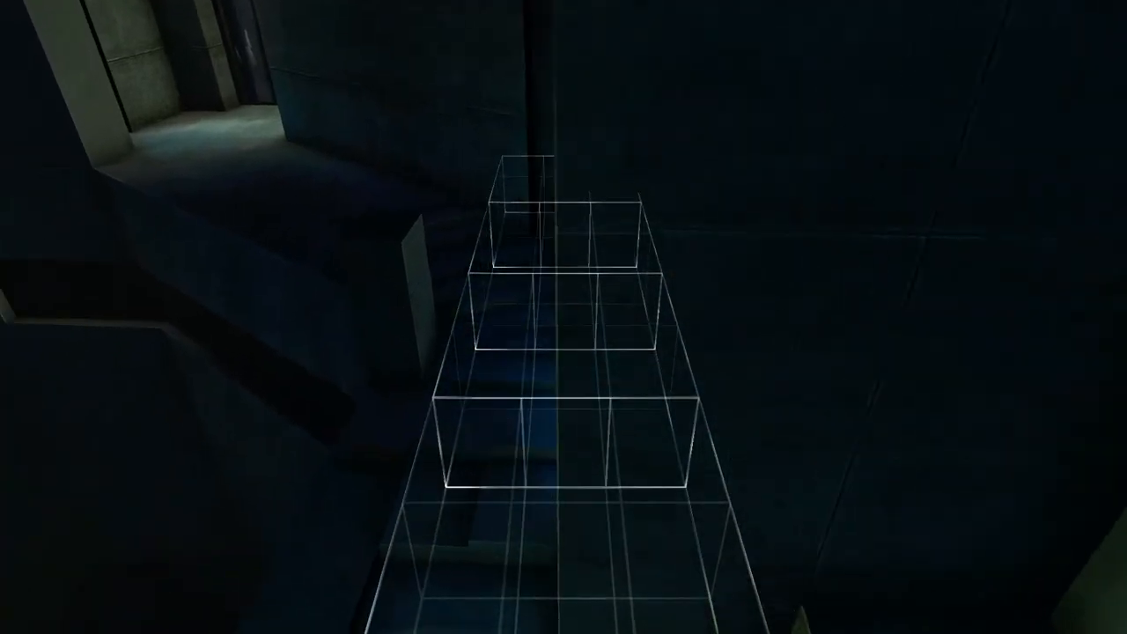
pyautogui.moveTo(564, 317)
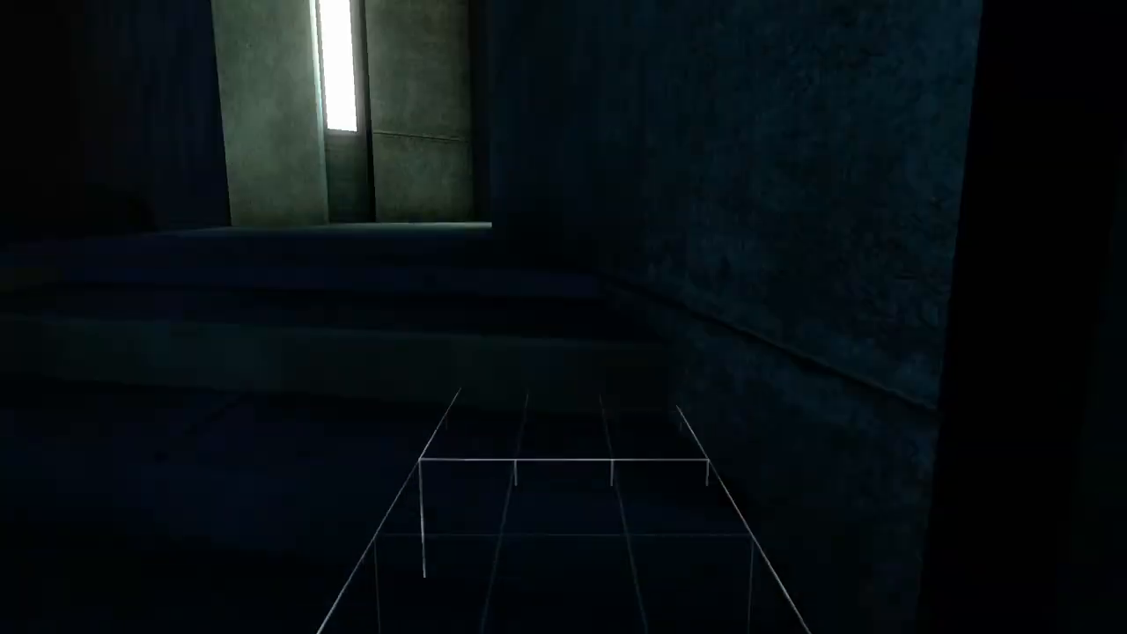
pyautogui.moveTo(564, 317)
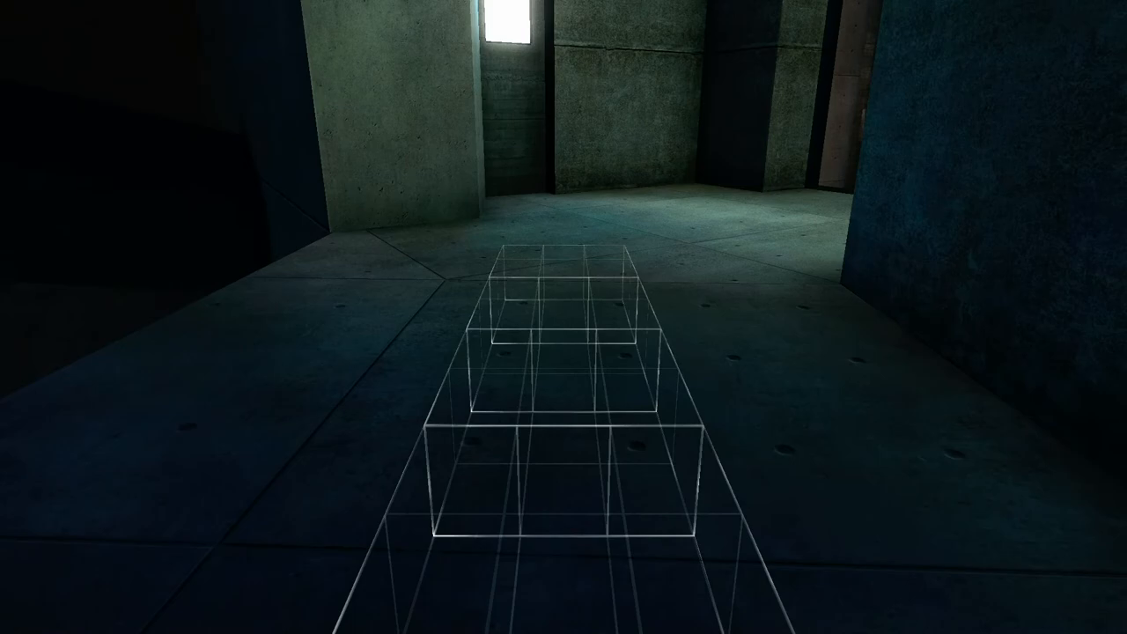